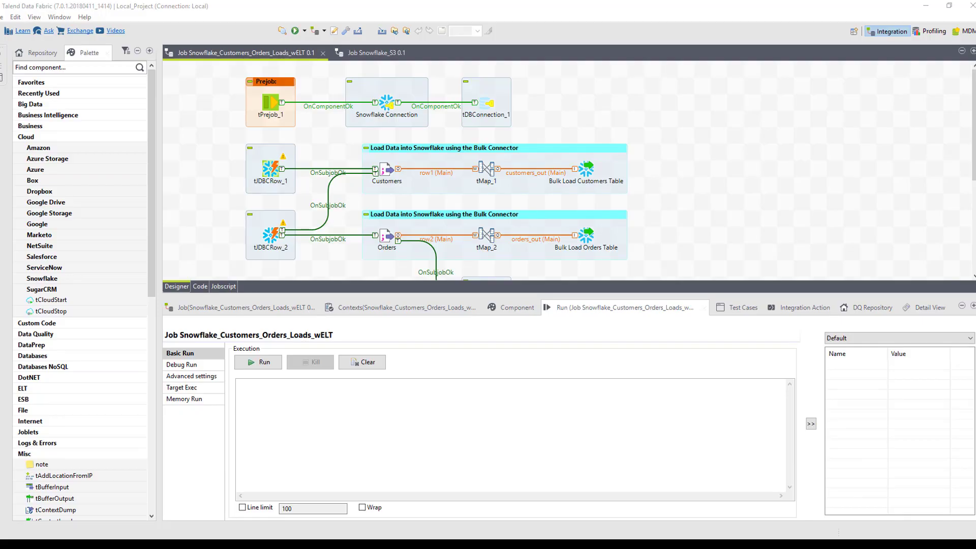
mouse_move(224, 238)
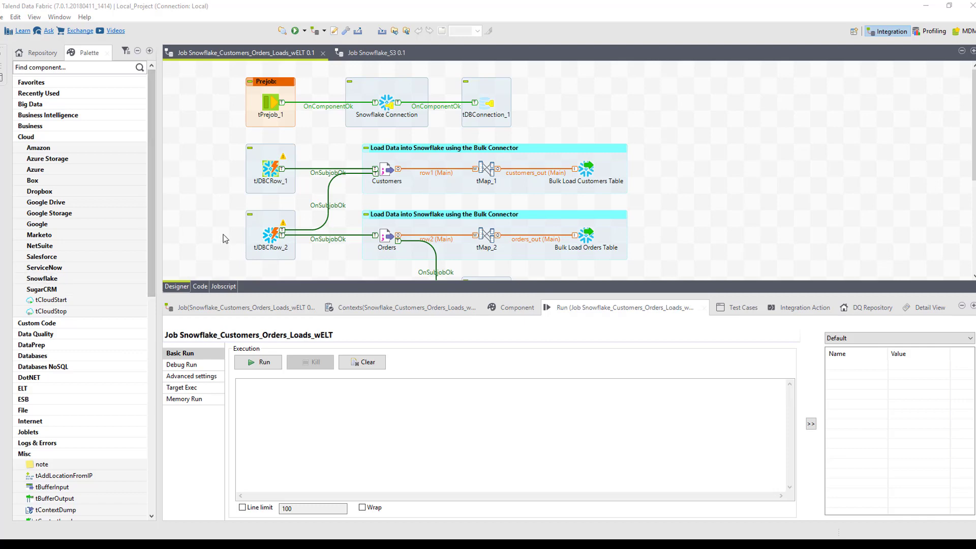
mouse_move(316, 183)
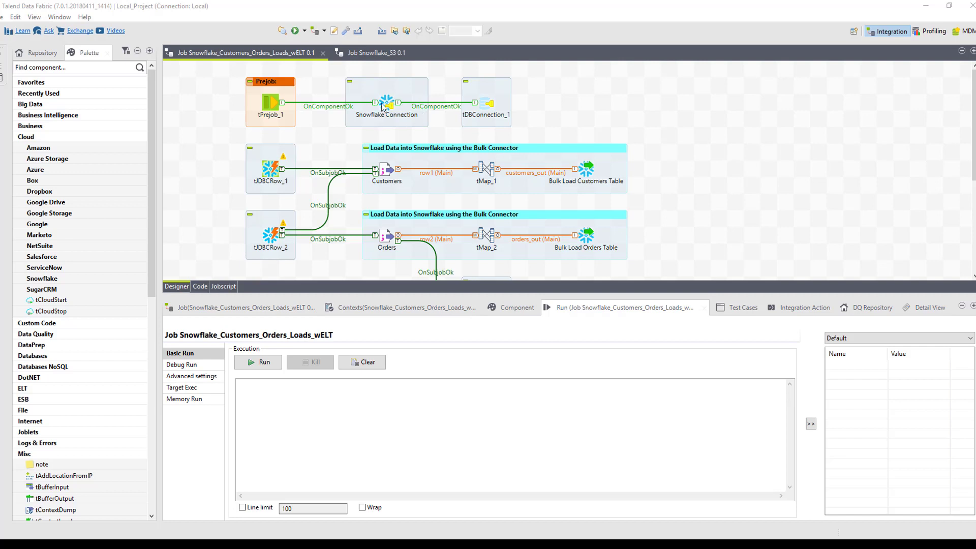
mouse_move(282, 183)
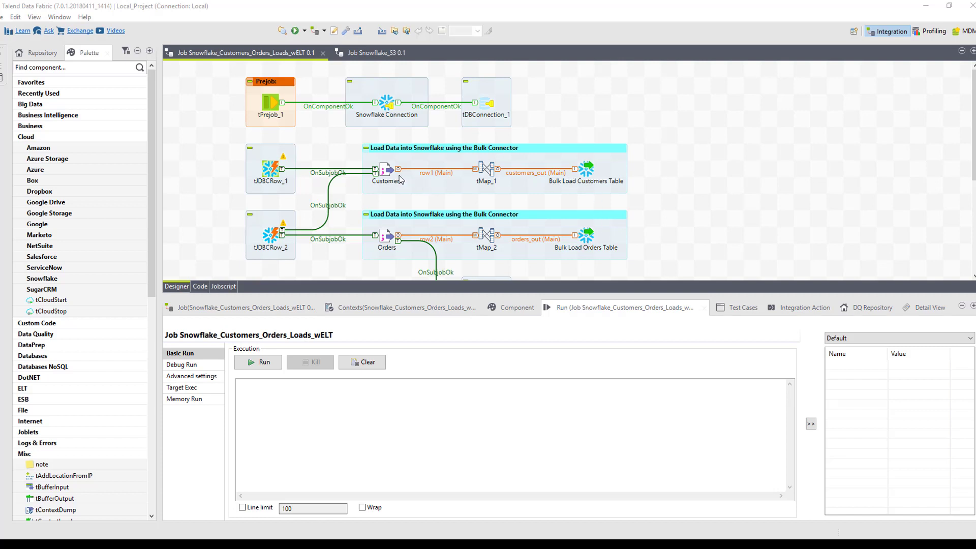
mouse_move(584, 250)
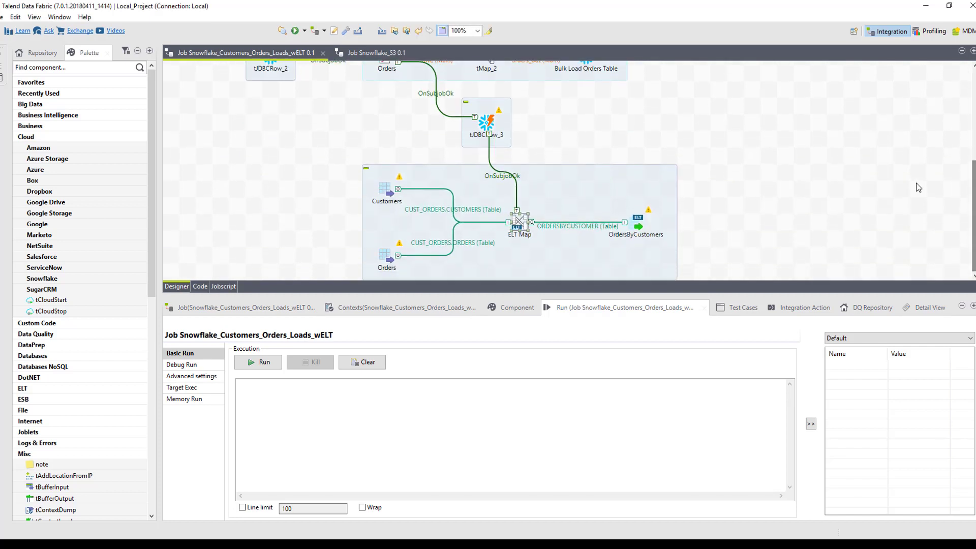
mouse_move(522, 241)
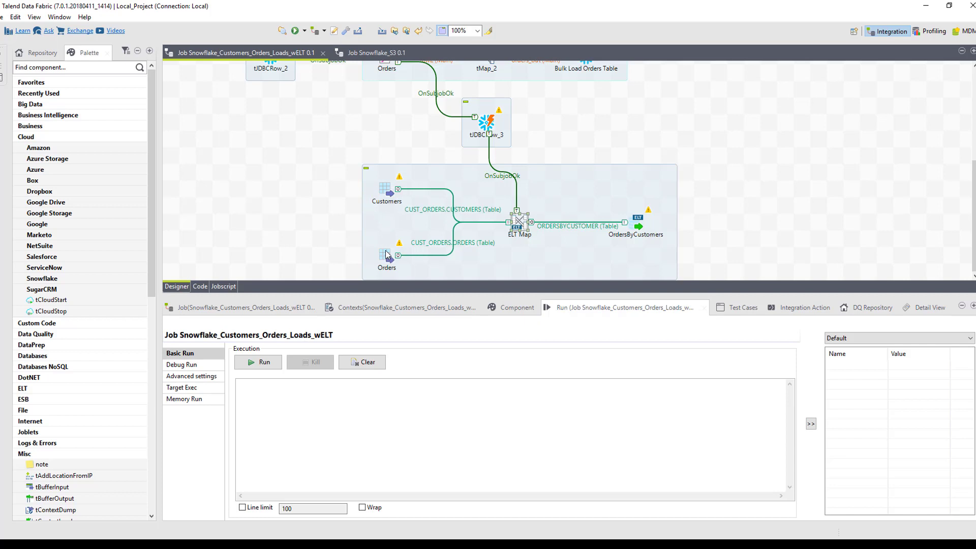
mouse_move(378, 264)
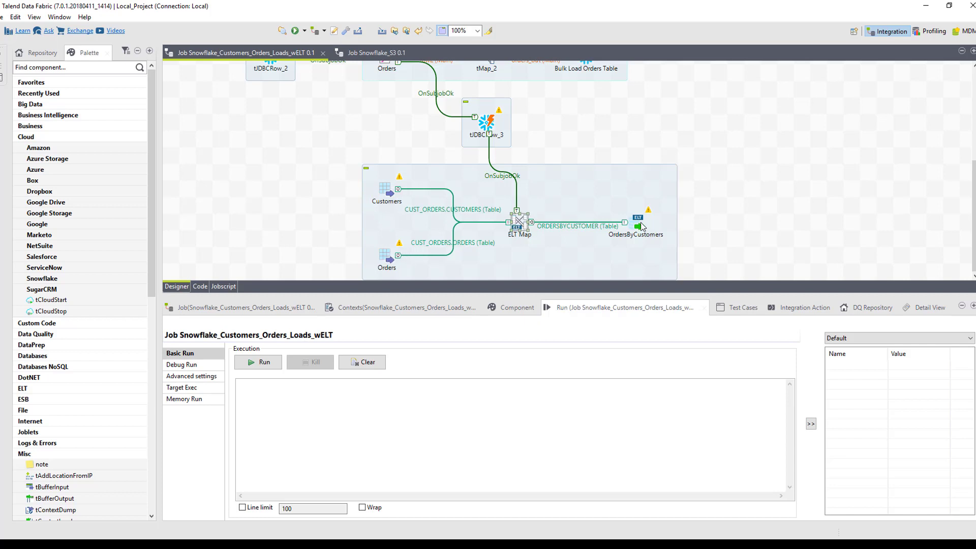
mouse_move(655, 239)
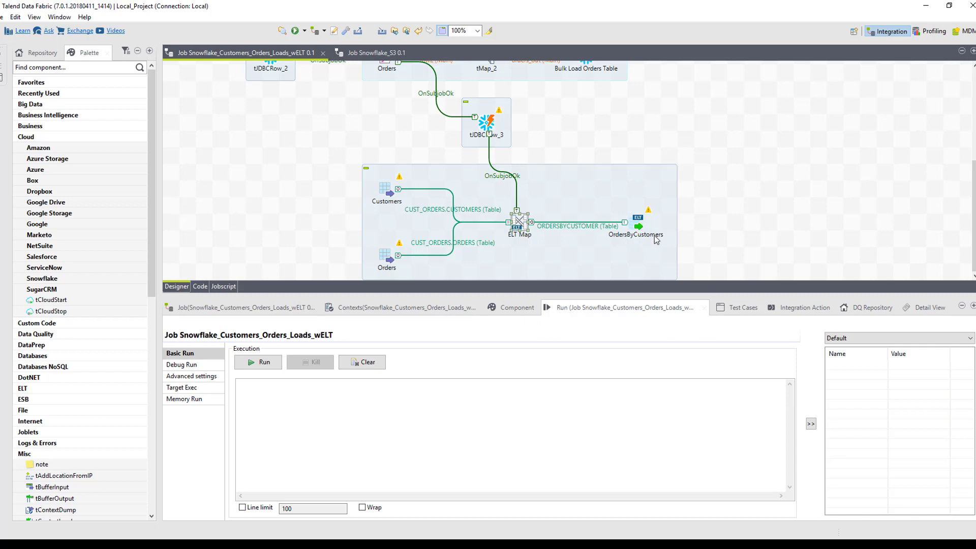
mouse_move(522, 237)
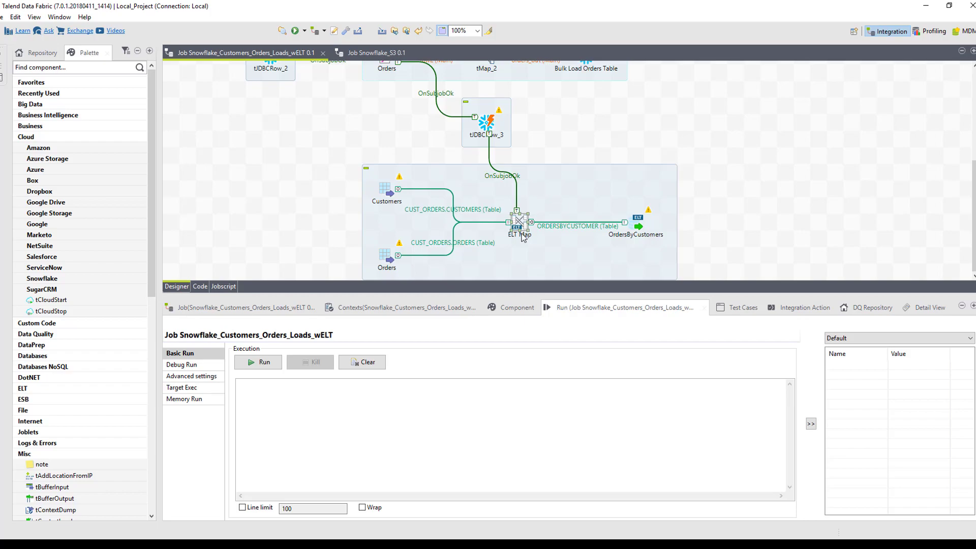
Step: Review the ELT Map column mapping, then run the job, inserting 9999 rows into ORDERSBYCUSTOMER
double_click(520, 221)
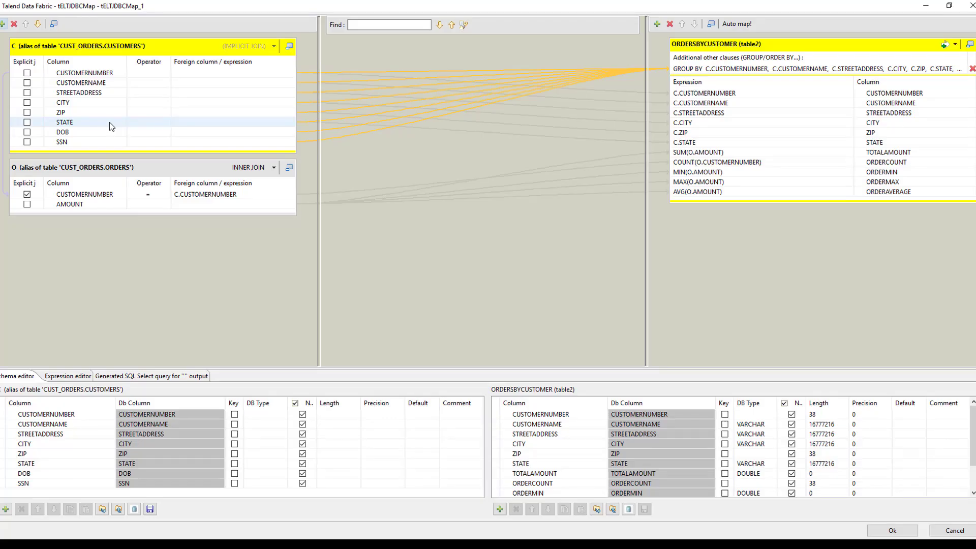
left_click(84, 73)
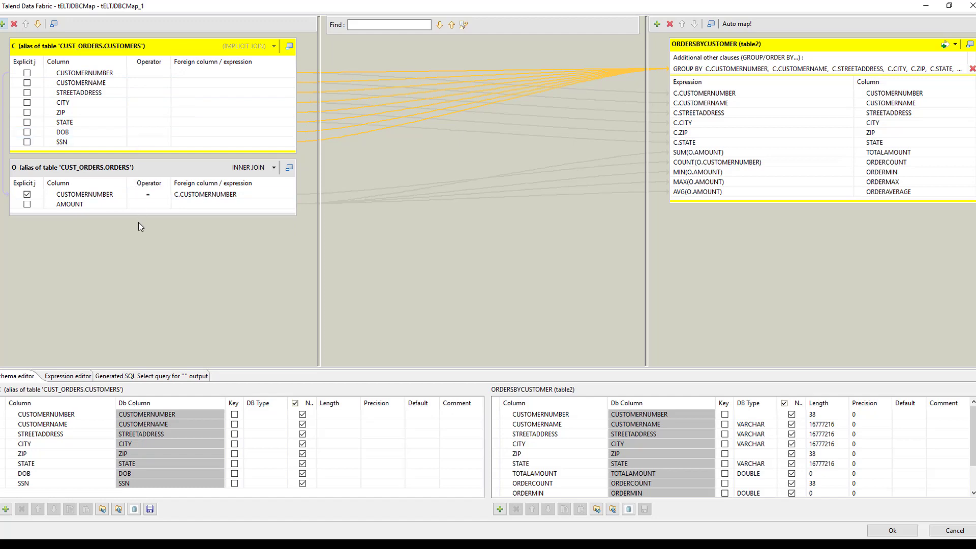
mouse_move(774, 216)
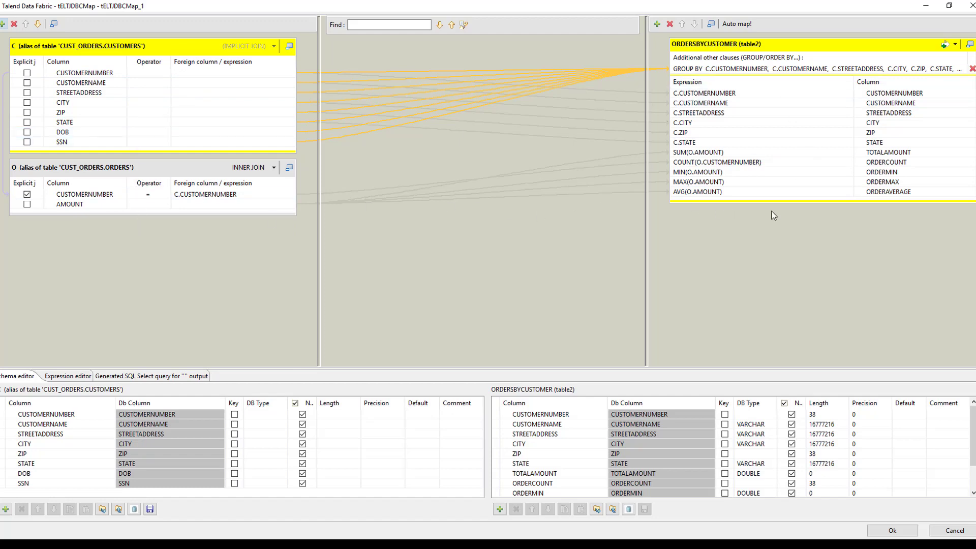
mouse_move(766, 202)
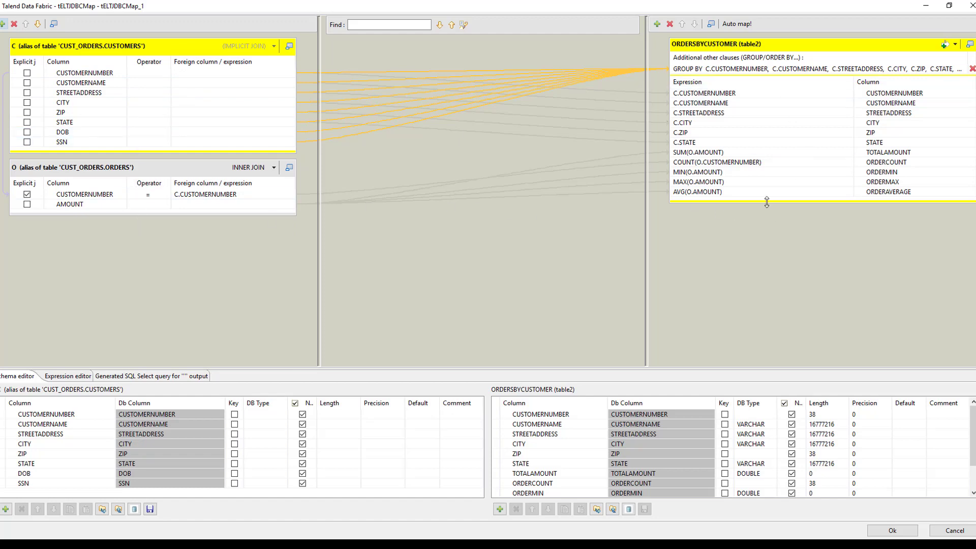
left_click(698, 152)
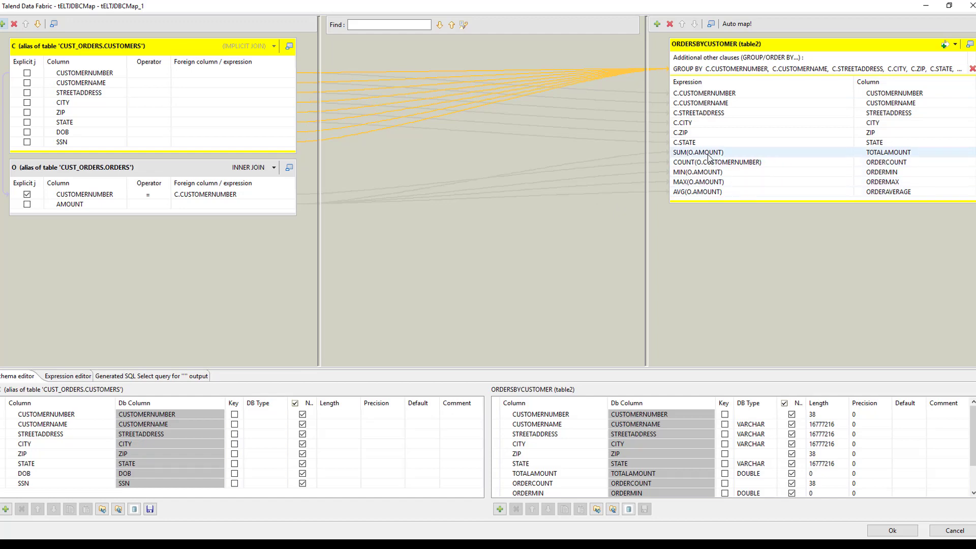
left_click(716, 162)
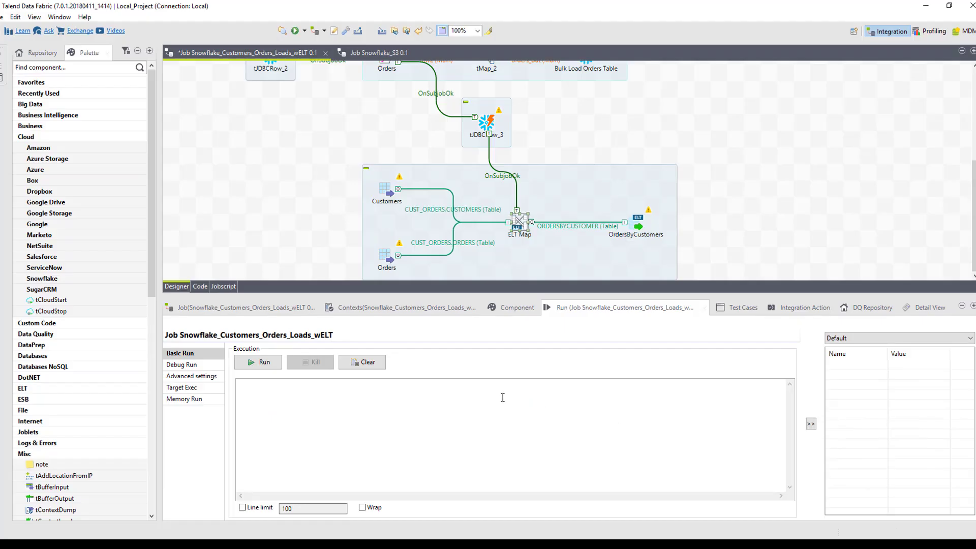
left_click(261, 361)
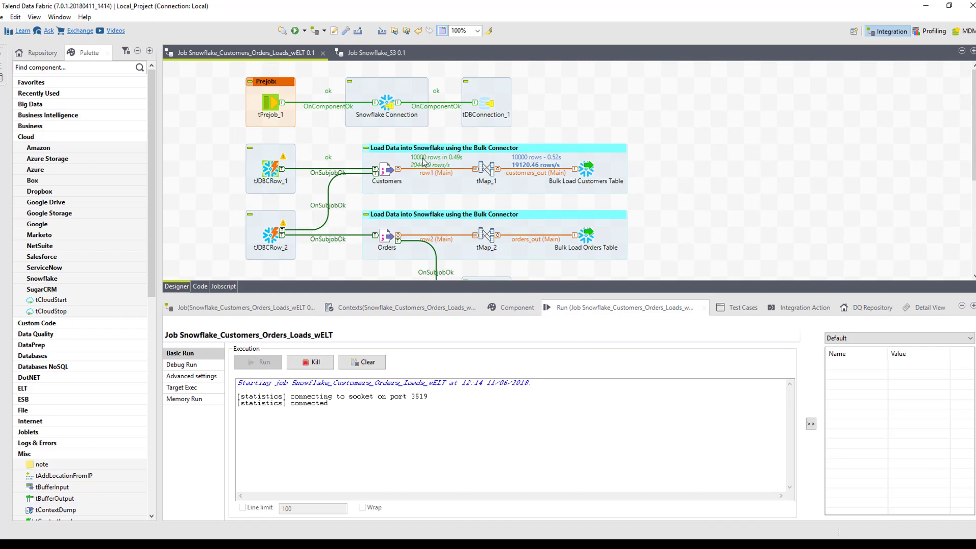
mouse_move(606, 185)
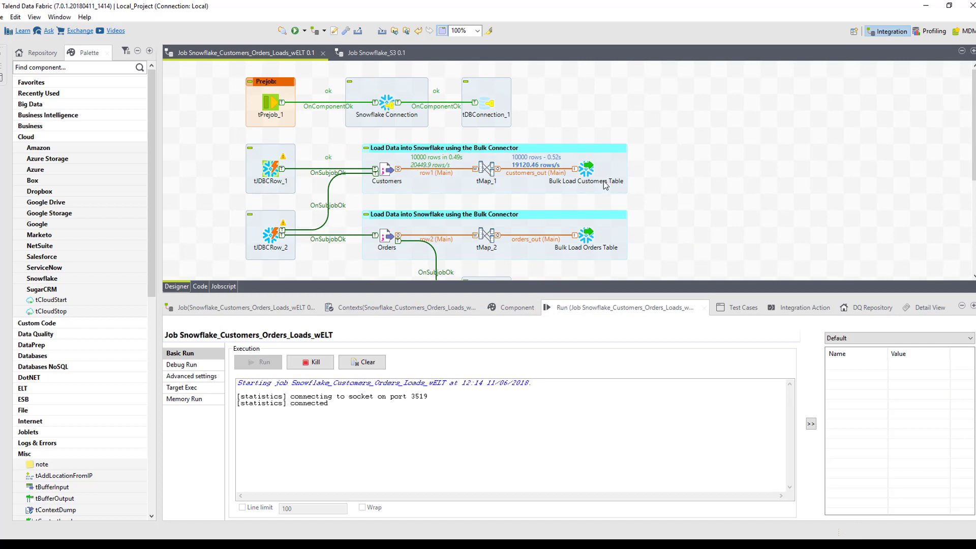
mouse_move(541, 169)
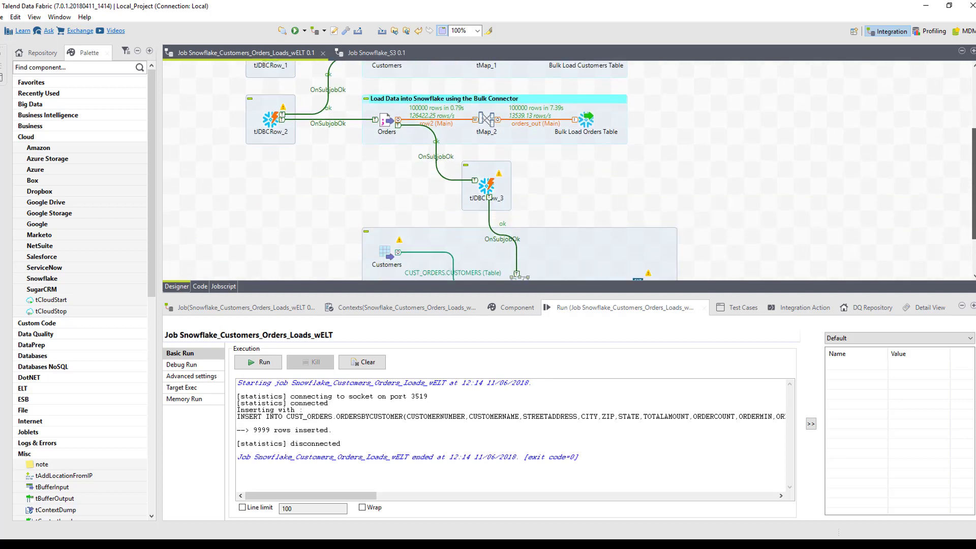
scroll("down", 3)
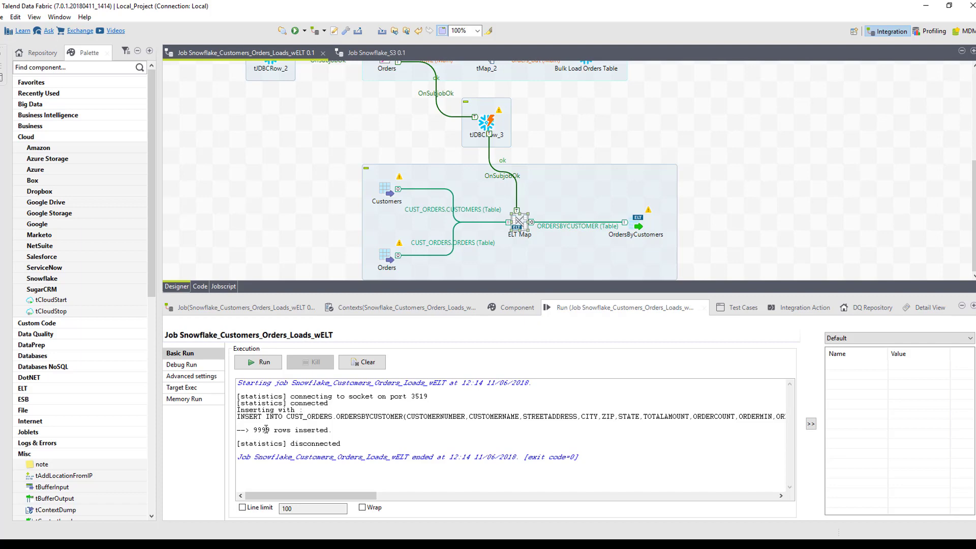
mouse_move(602, 329)
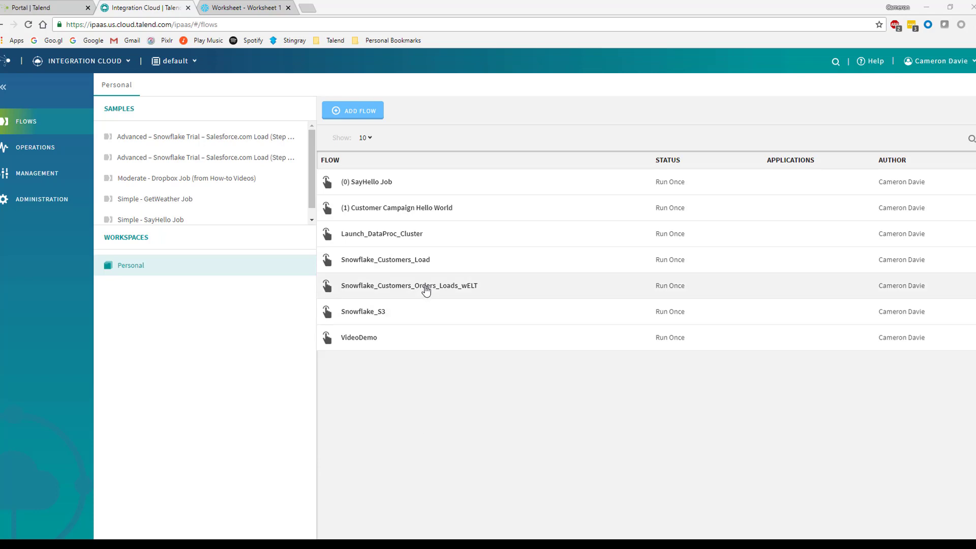
Step: Run 'select * from ordersbycustomer' in the Snowflake worksheet, returning 9,999 rows
left_click(408, 286)
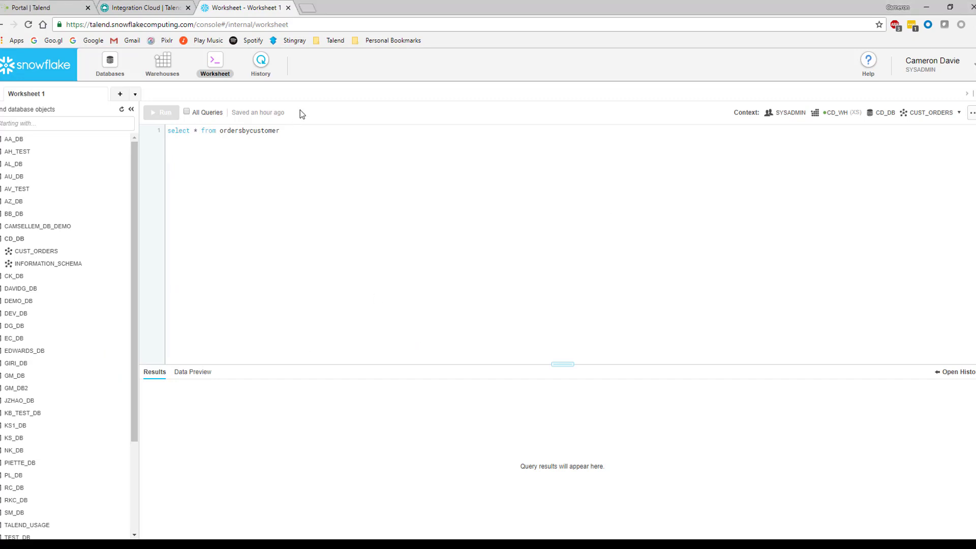
left_click(161, 113)
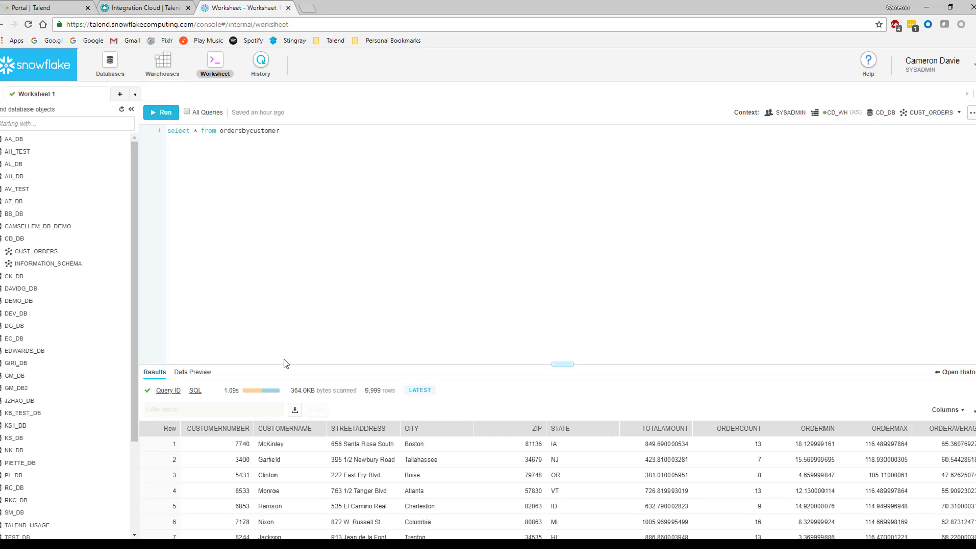